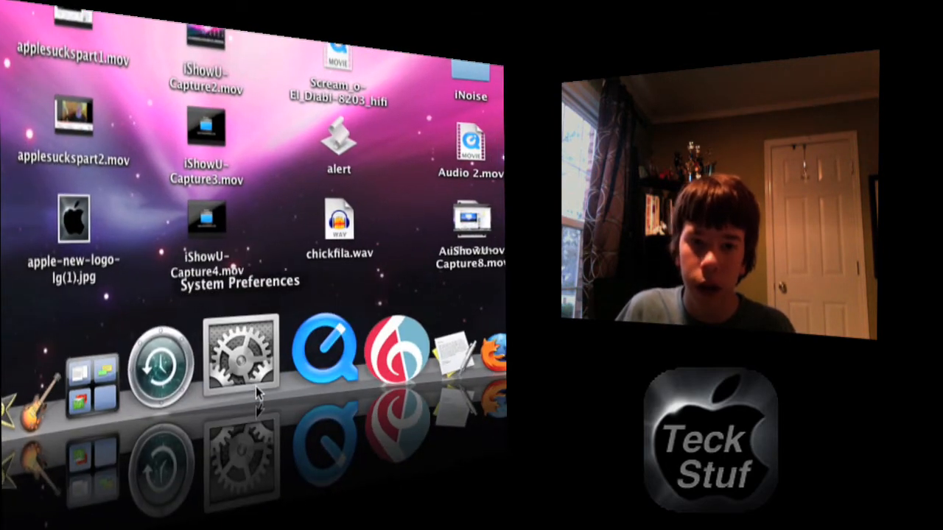
- Launch System Preferences from the Dock to show all preference categories
click(239, 354)
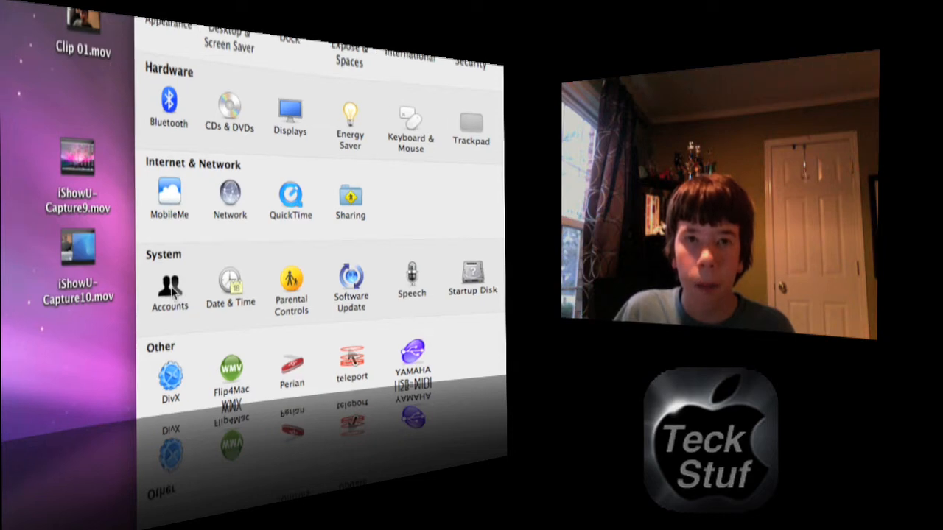
- Show the Accounts pane's Login Items list for the admin account
click(169, 287)
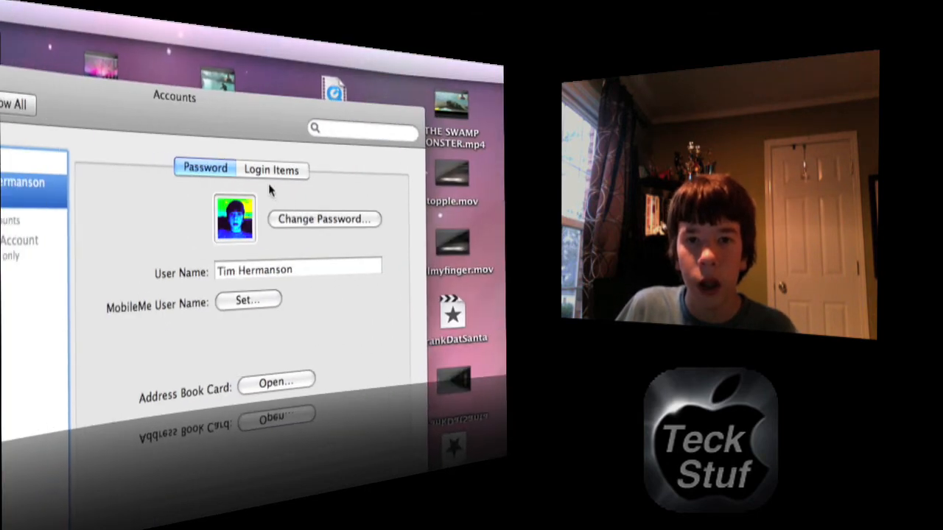
click(272, 171)
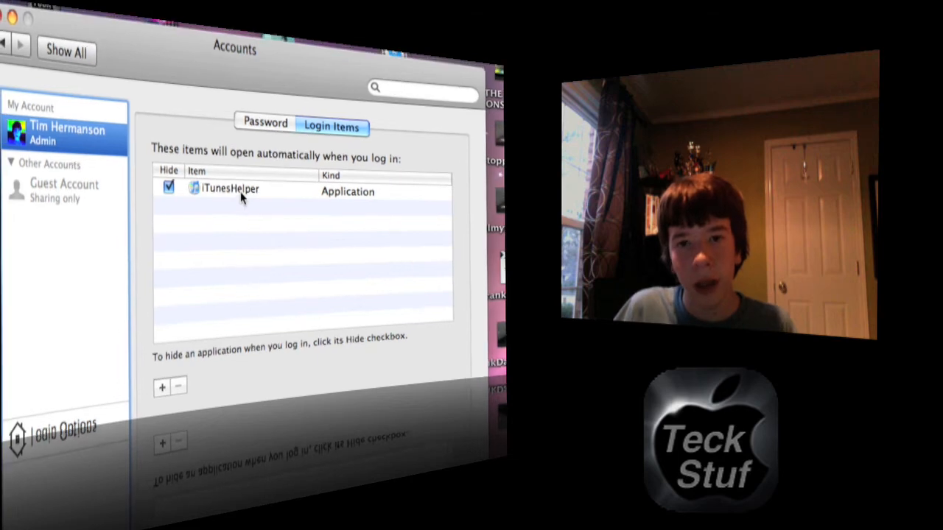
mouse_move(230, 188)
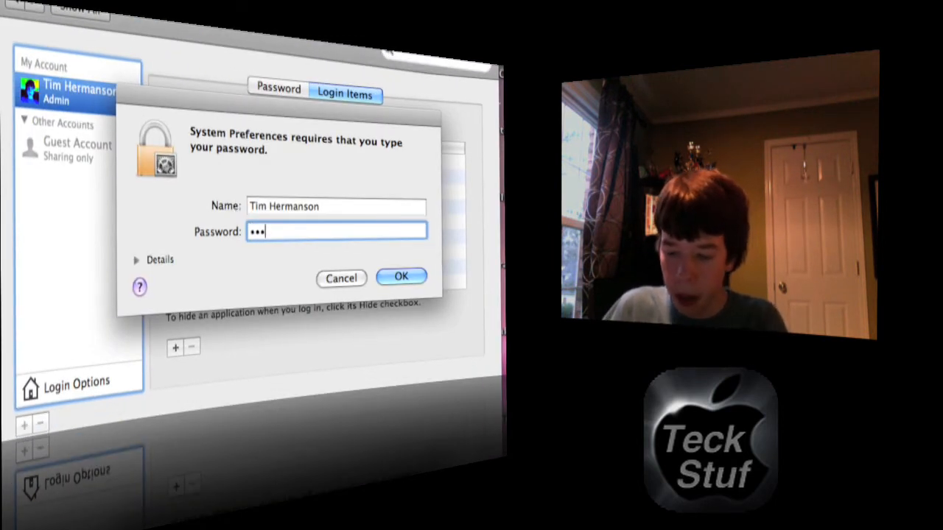
- Confirm the administrator password to unlock changes and return to the Login Items list
click(400, 277)
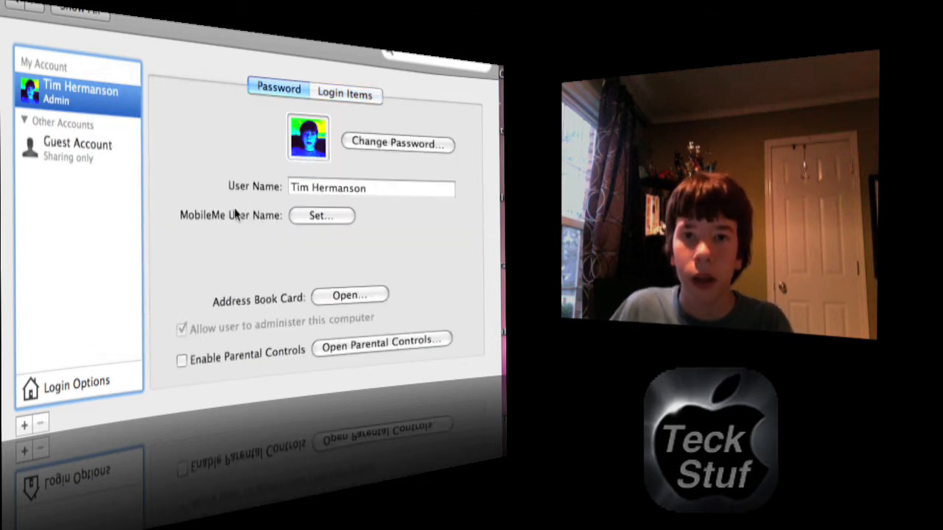
click(343, 105)
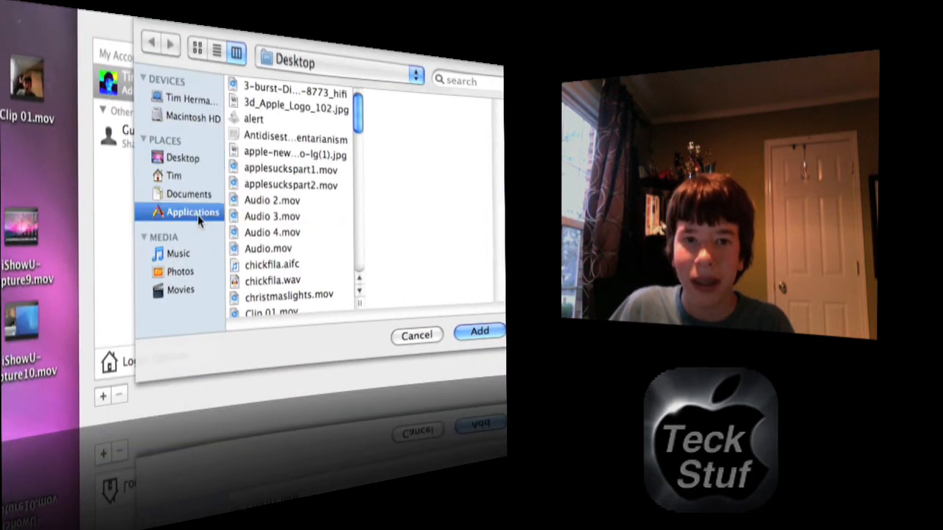
- Add Mail and Safari from the Applications folder as login items alongside iTunesHelper
click(193, 212)
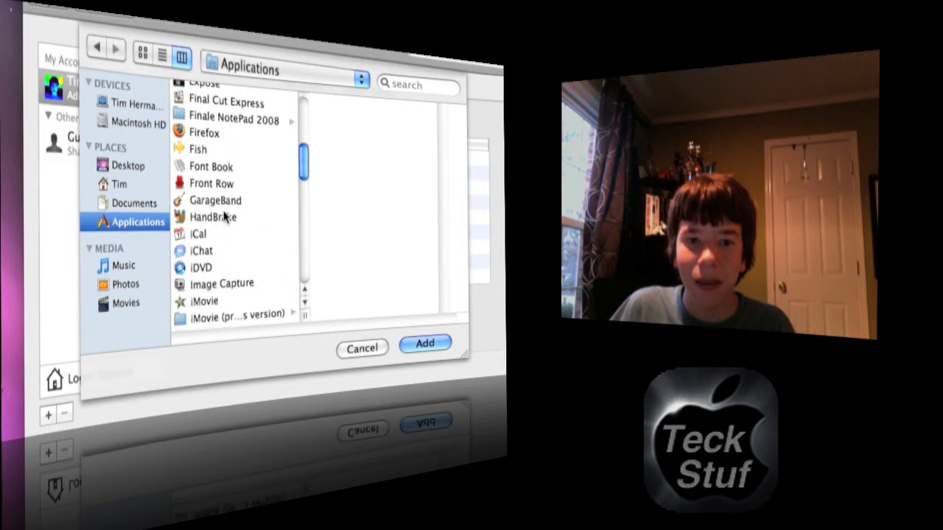
scroll(down, 3)
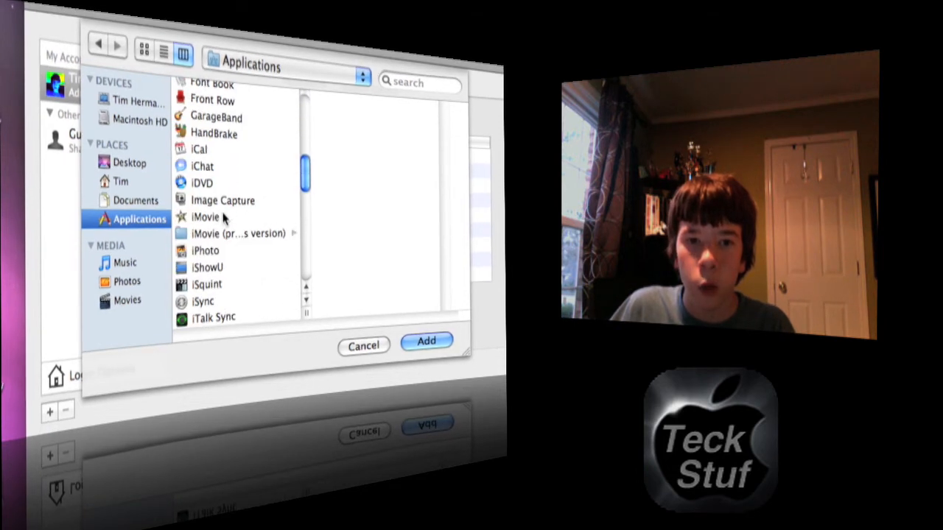
scroll(down, 3)
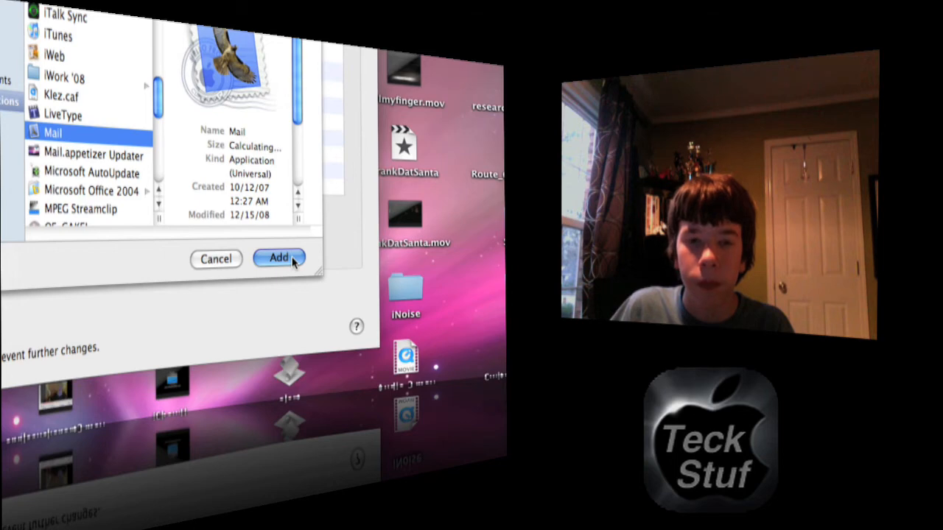
click(279, 258)
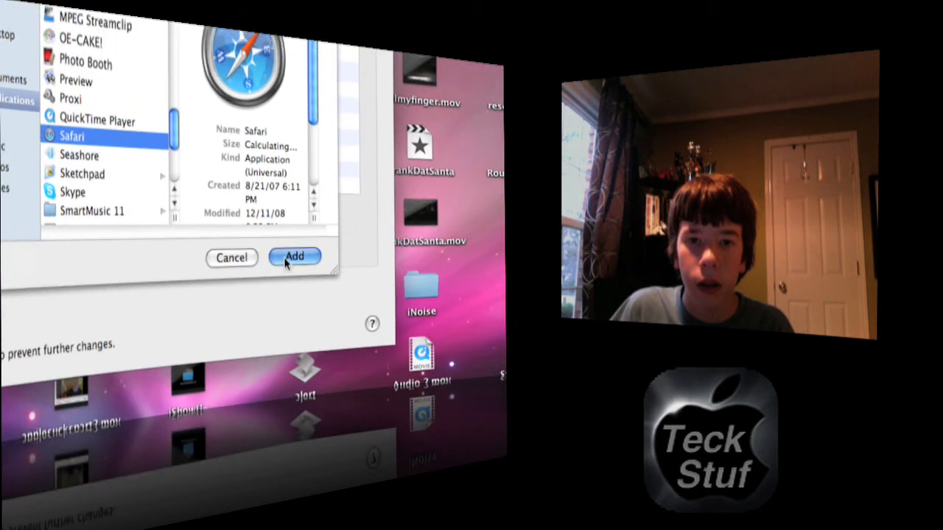
click(294, 256)
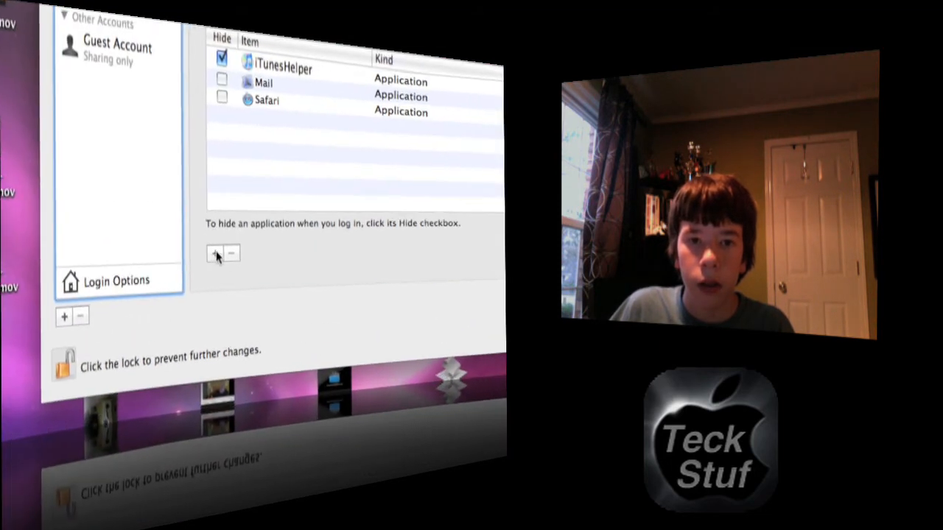
- Select iTunes from the Applications folder as the next login item to add
click(215, 253)
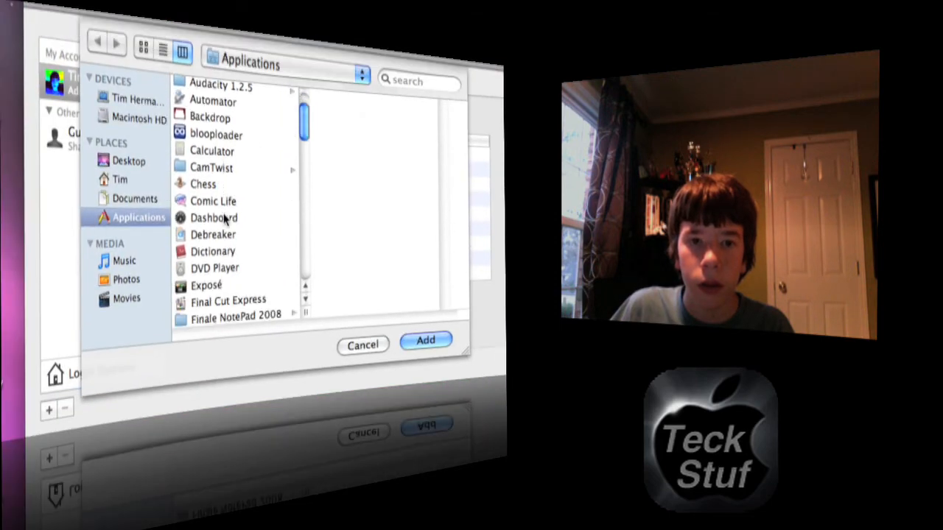
scroll(down, 3)
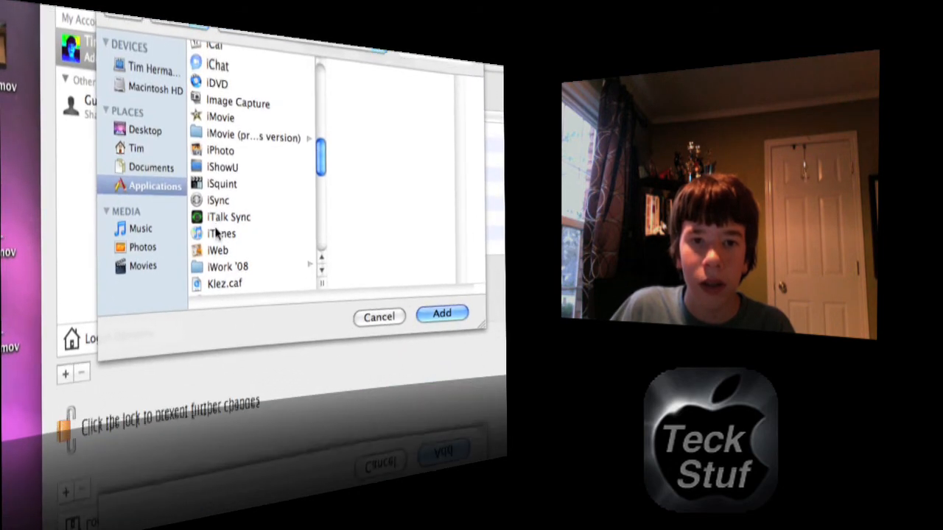
click(221, 233)
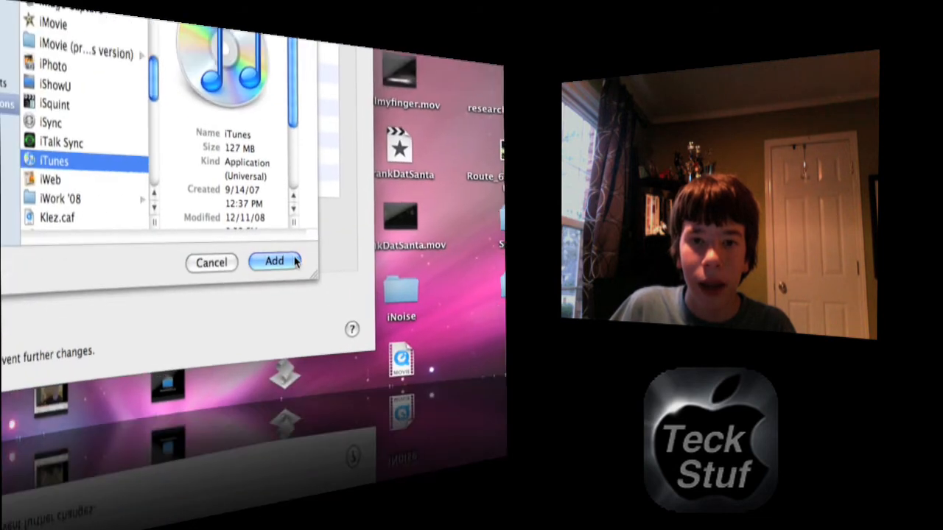